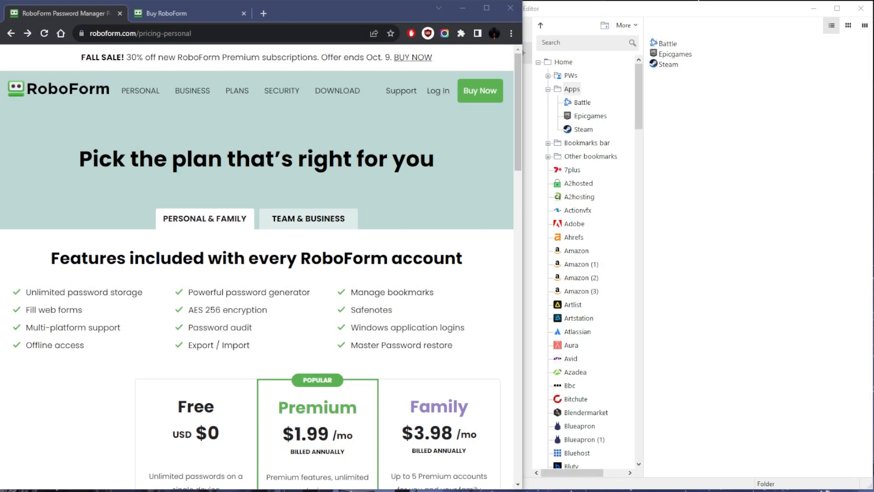
pyautogui.moveTo(365, 292)
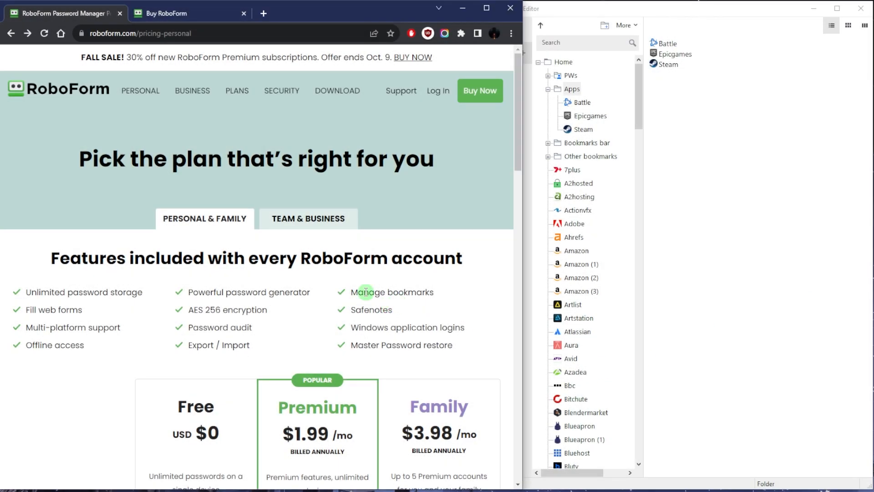
pyautogui.moveTo(408, 275)
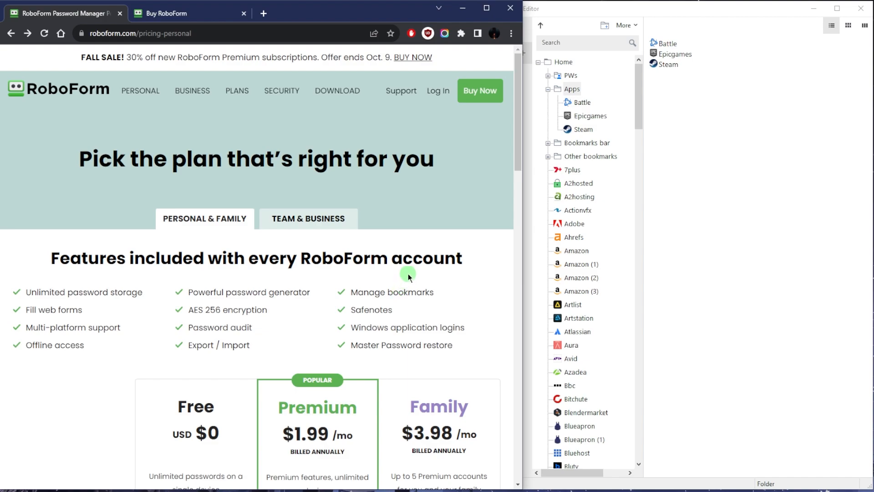
pyautogui.moveTo(381, 267)
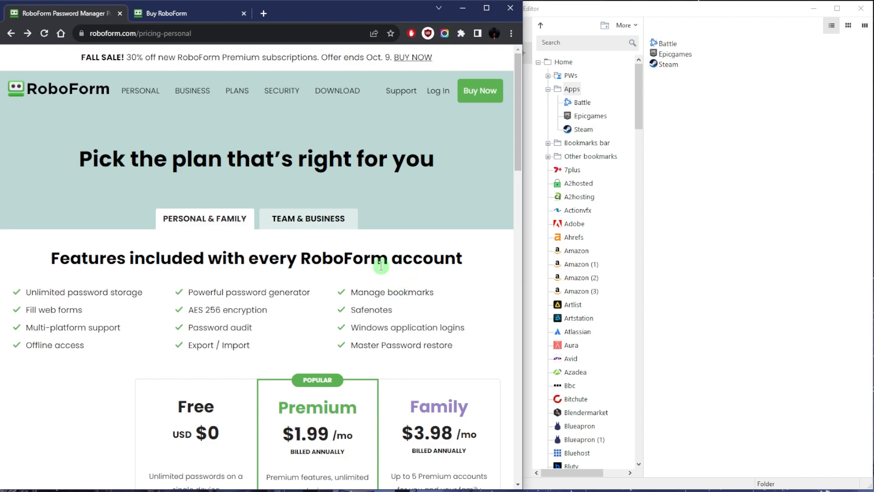
pyautogui.moveTo(450, 241)
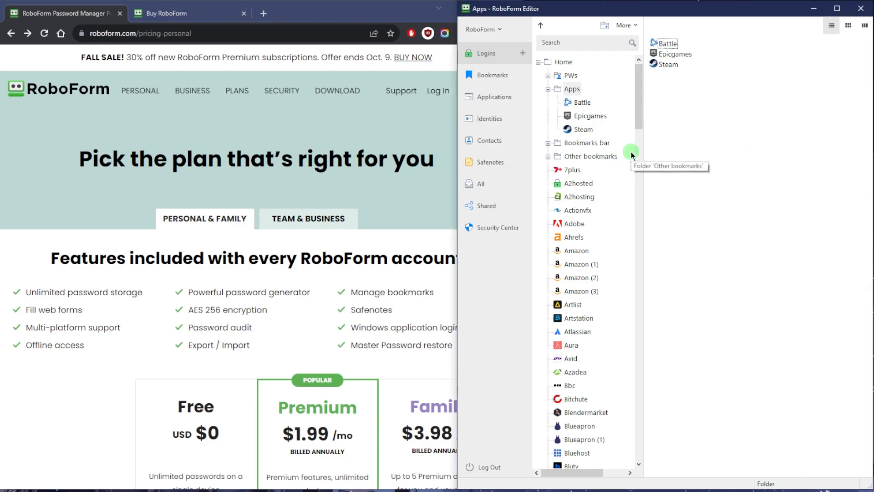
pyautogui.moveTo(675, 131)
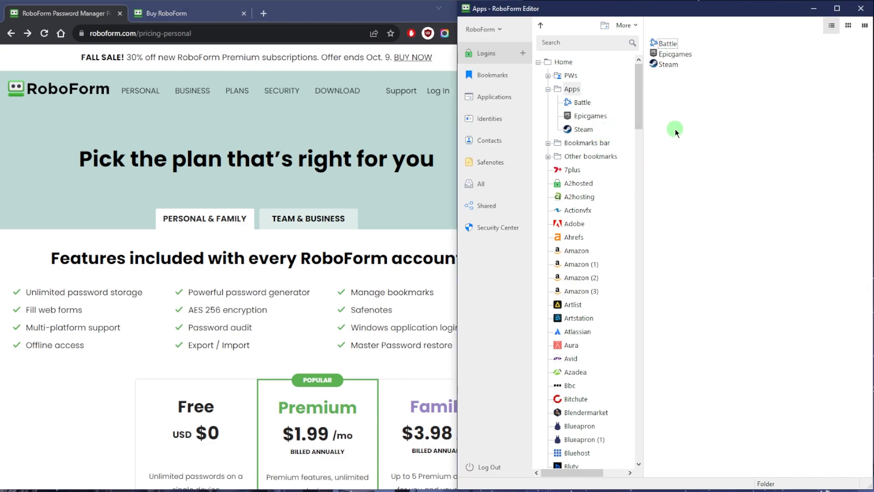
pyautogui.moveTo(645, 107)
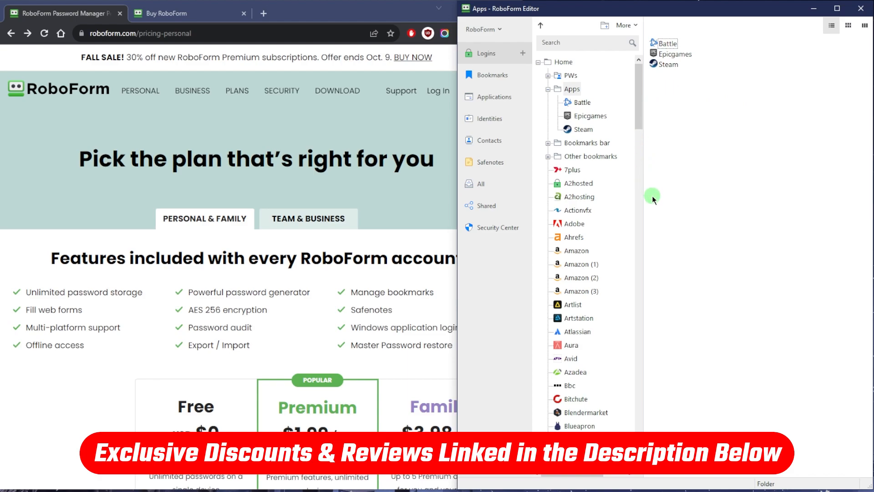
pyautogui.moveTo(699, 121)
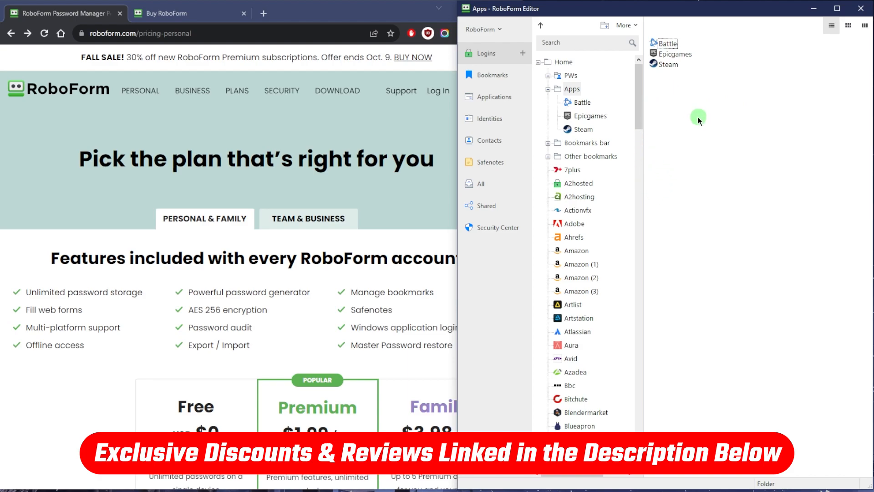
pyautogui.moveTo(688, 120)
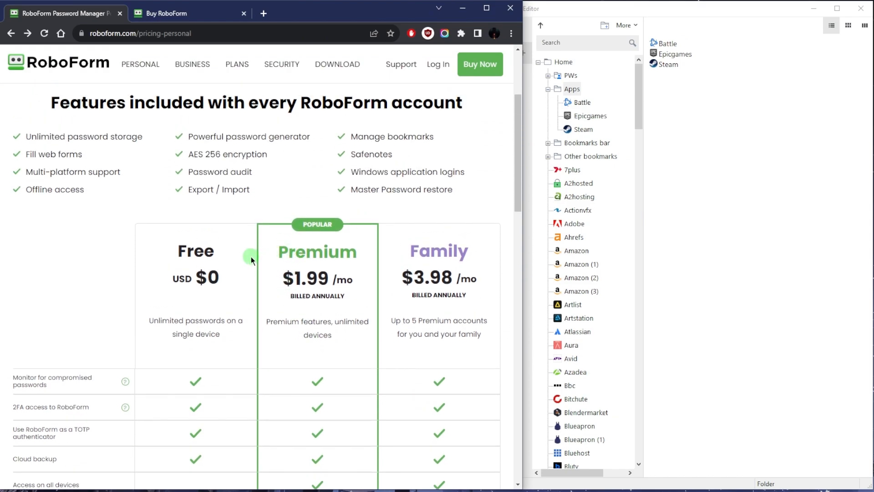
# Scroll down to the comparison rows for Cloud backup, Web access and Emergency Access
pyautogui.scroll(-3)
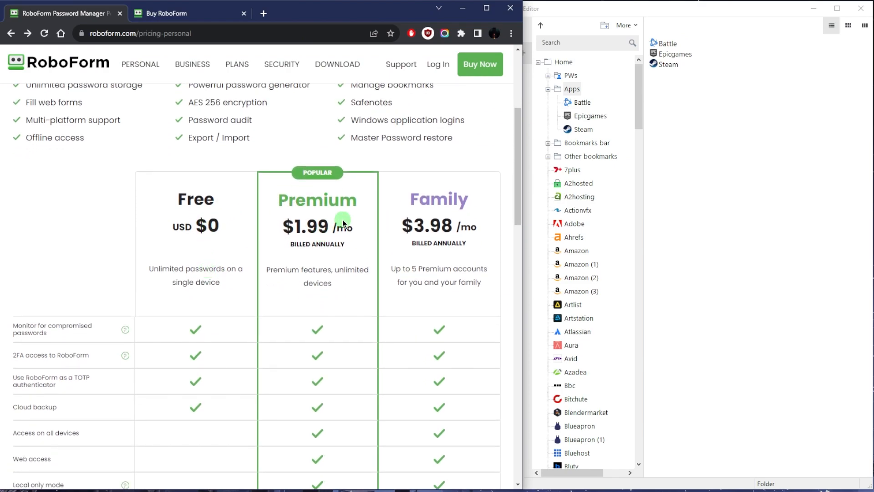
pyautogui.moveTo(376, 239)
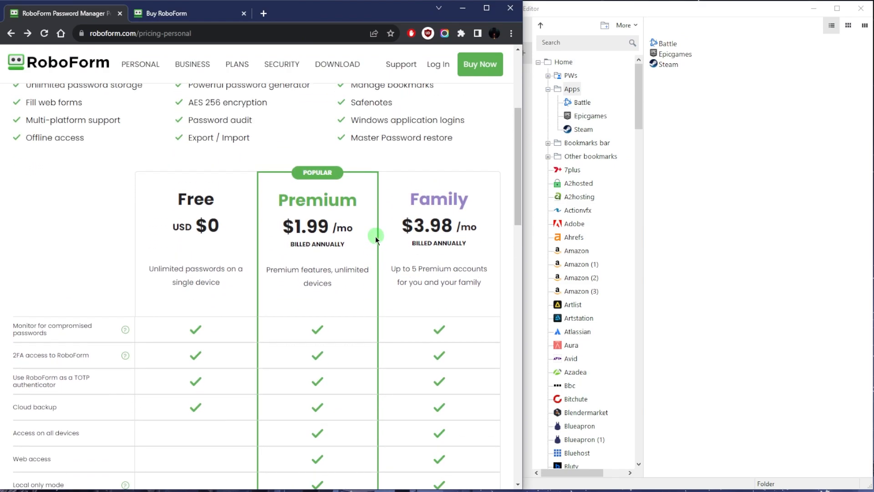
pyautogui.scroll(-3)
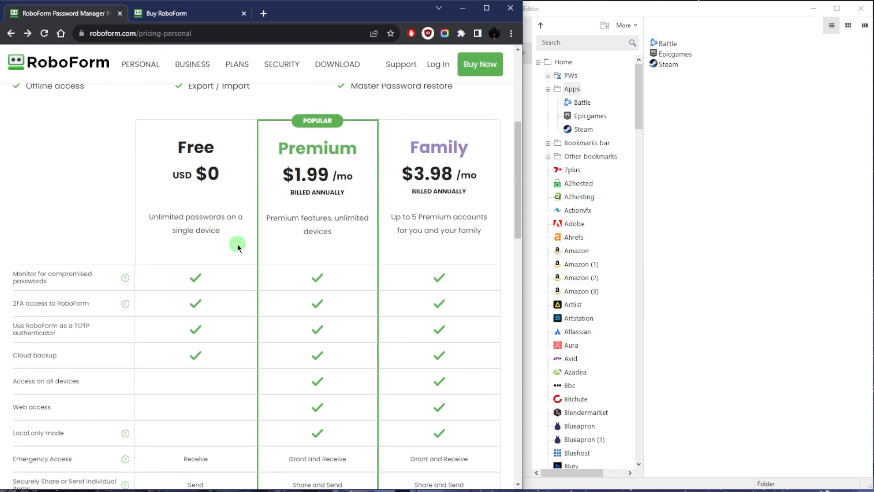
pyautogui.scroll(-3)
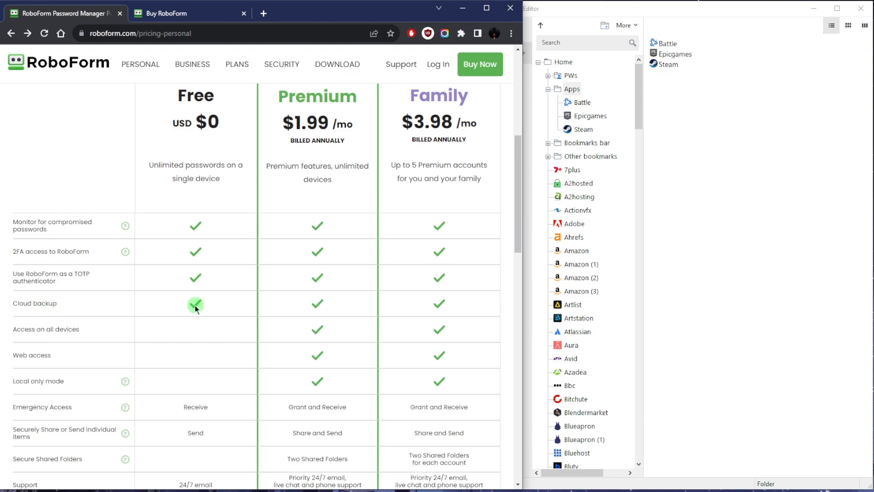
pyautogui.moveTo(211, 311)
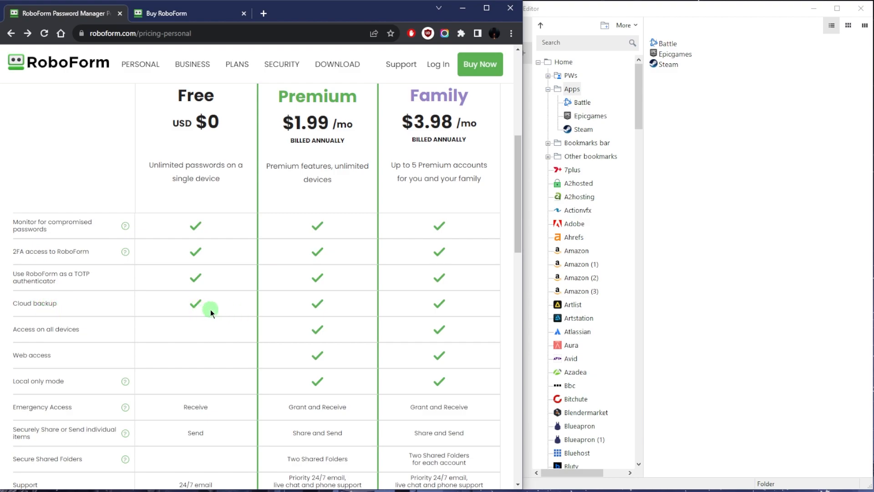
pyautogui.moveTo(181, 306)
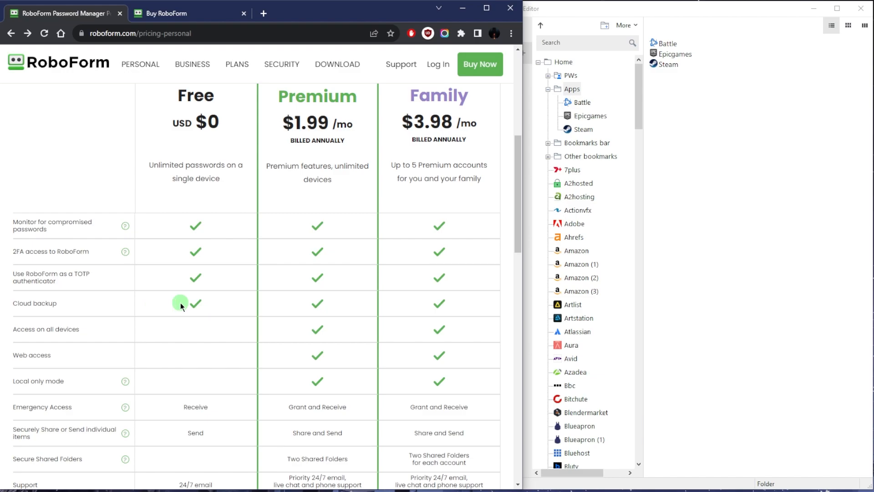
pyautogui.moveTo(191, 328)
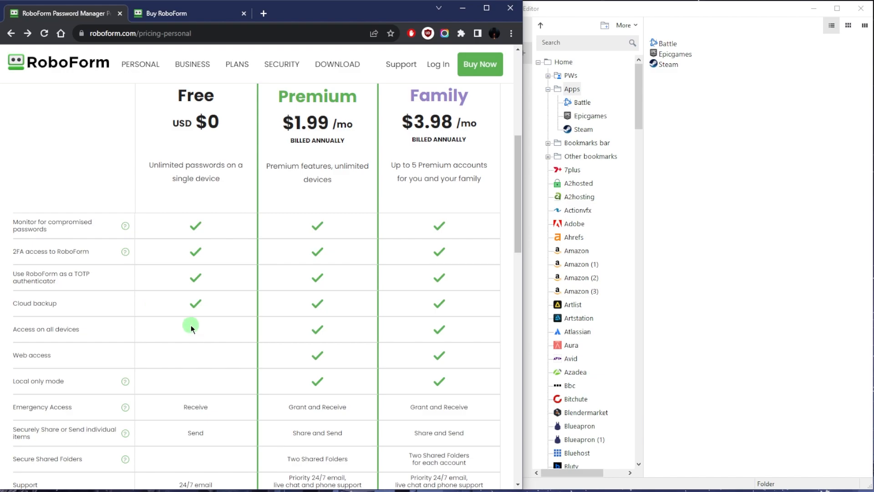
pyautogui.moveTo(199, 337)
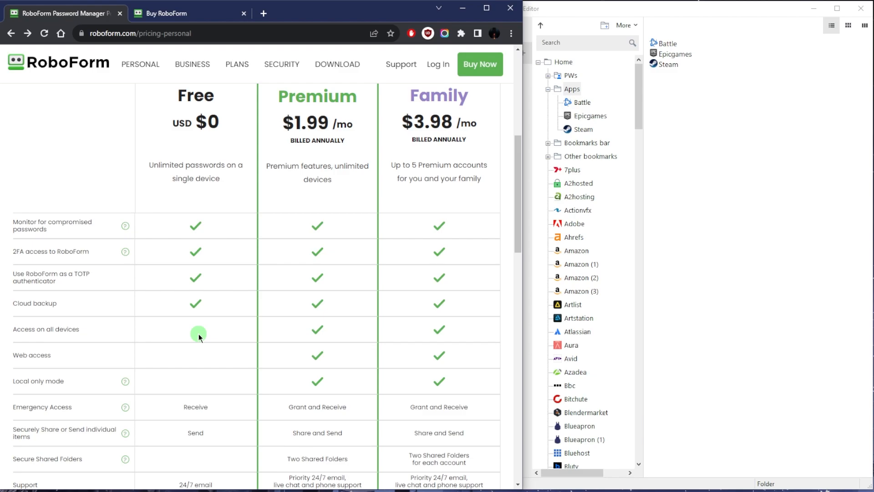
pyautogui.moveTo(211, 325)
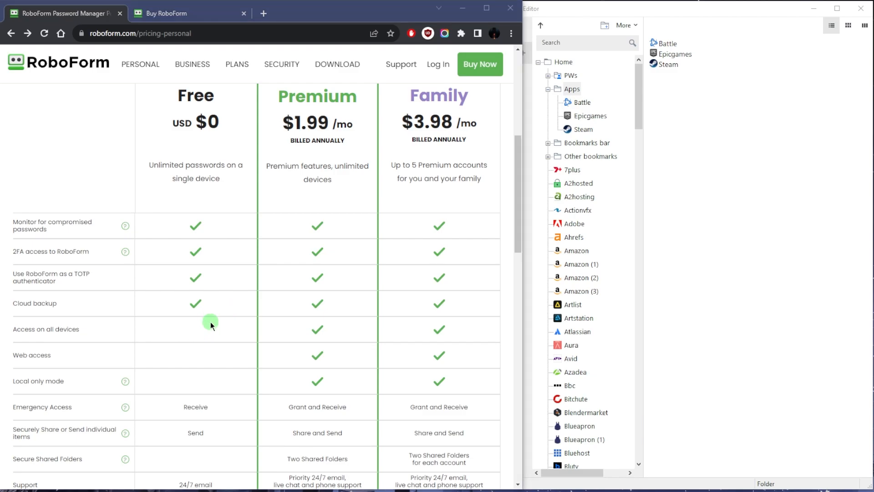
pyautogui.moveTo(197, 346)
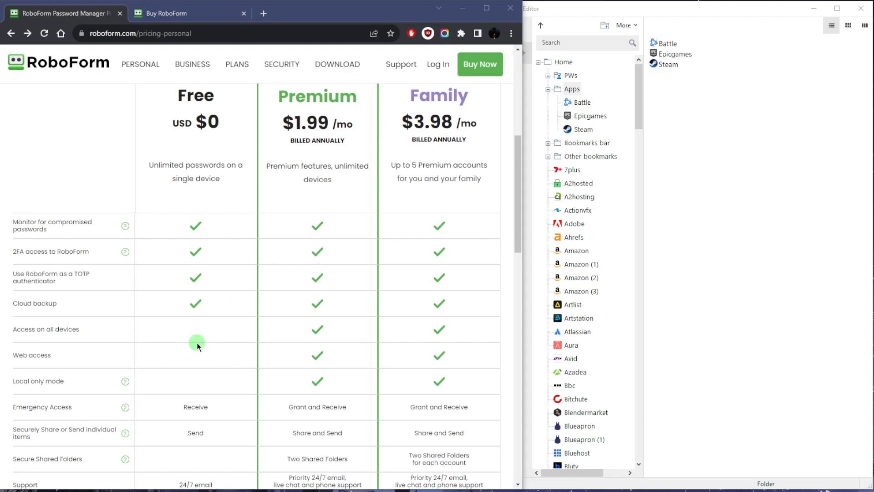
pyautogui.moveTo(540, 139)
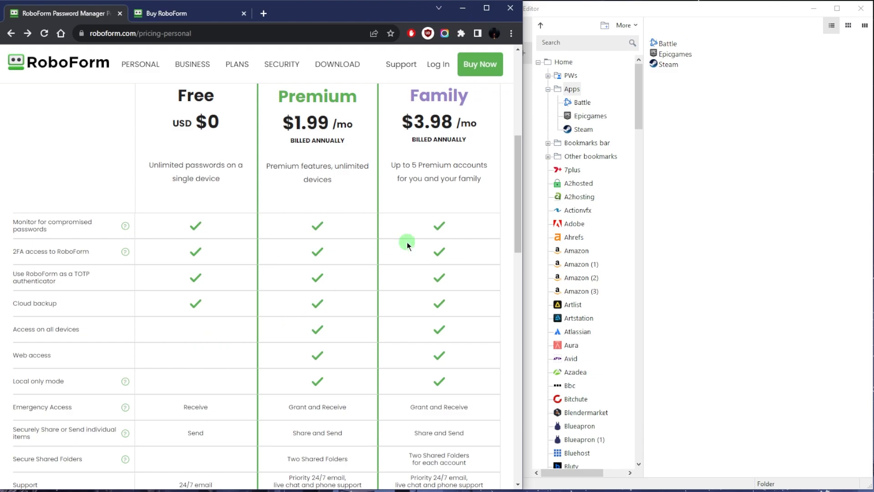
pyautogui.click(462, 33)
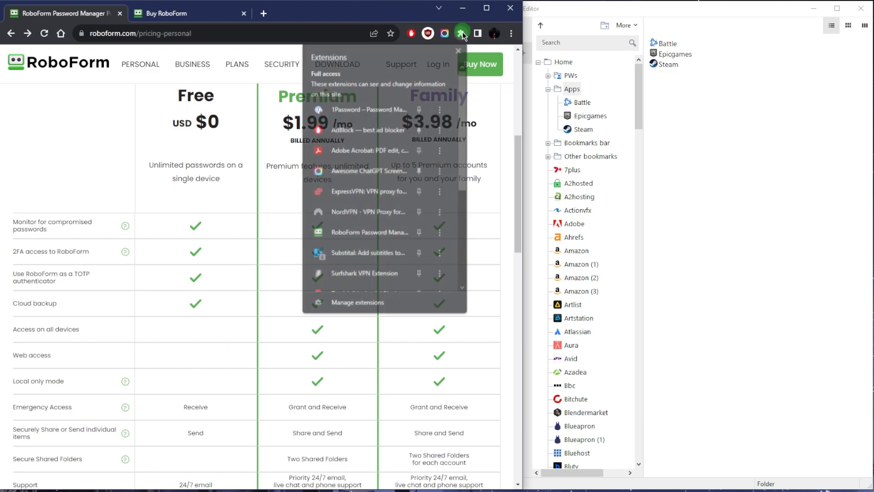
pyautogui.moveTo(368, 232)
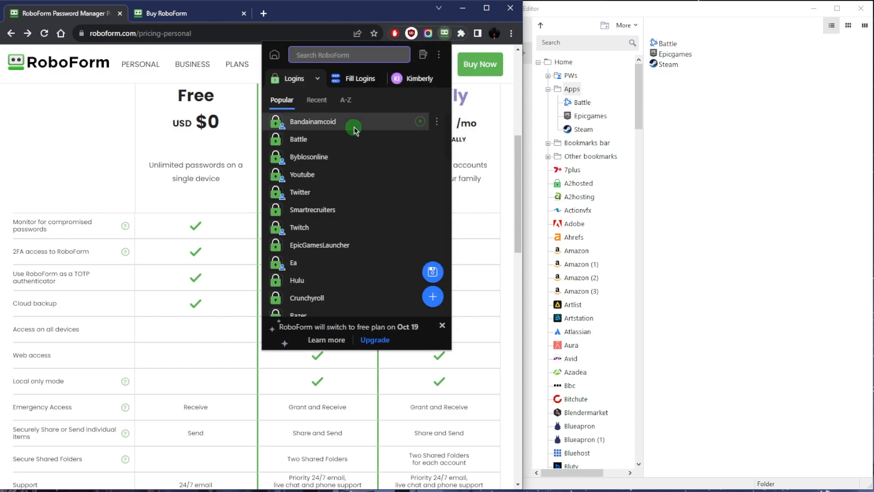
pyautogui.moveTo(315, 162)
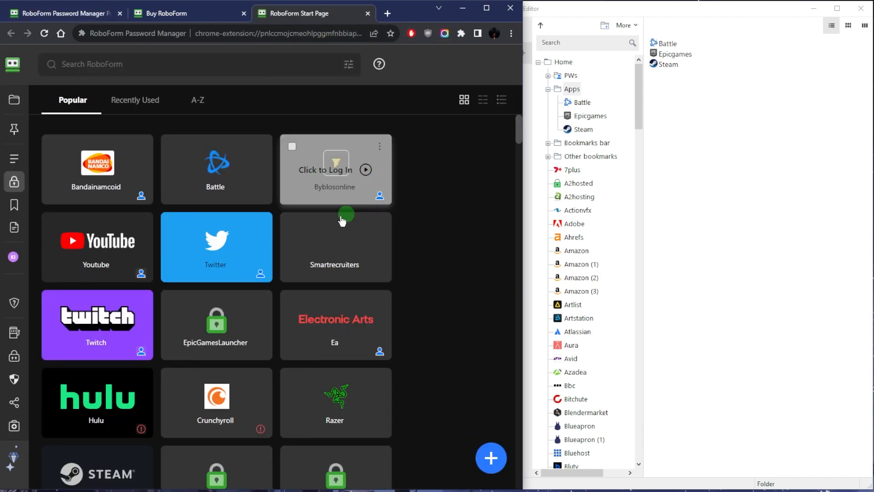
pyautogui.scroll(-3)
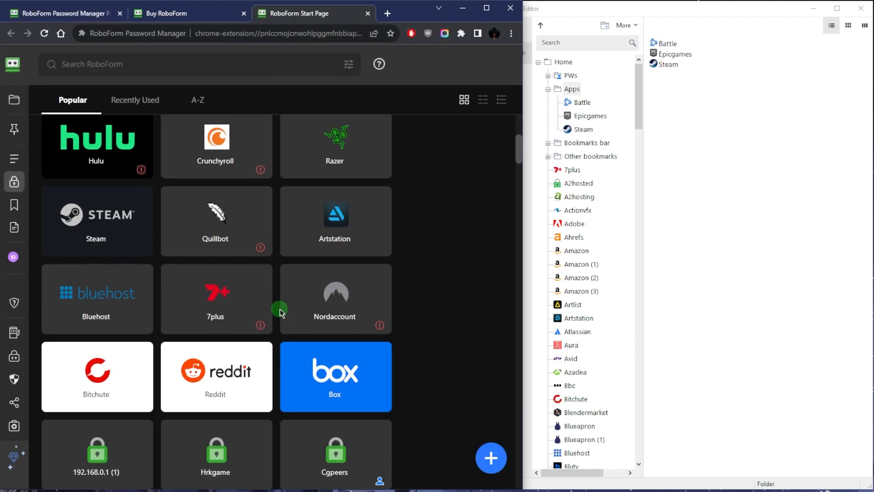
pyautogui.scroll(3)
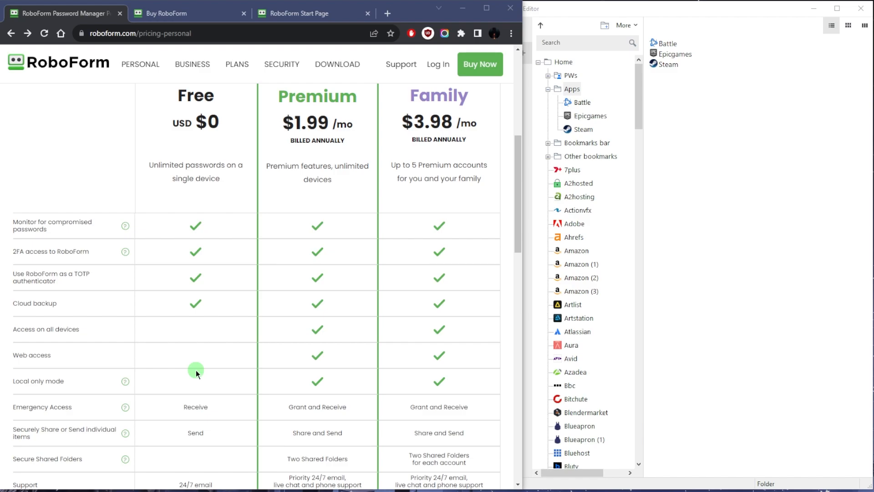
pyautogui.moveTo(508, 346)
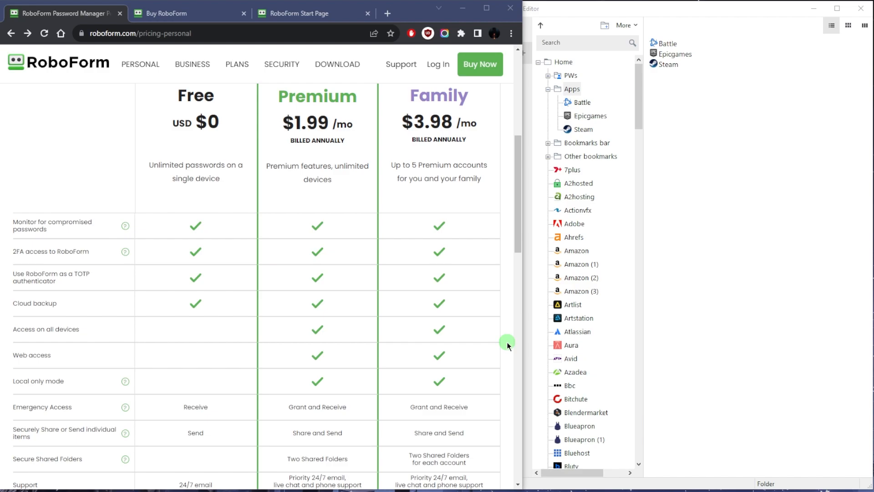
pyautogui.moveTo(81, 311)
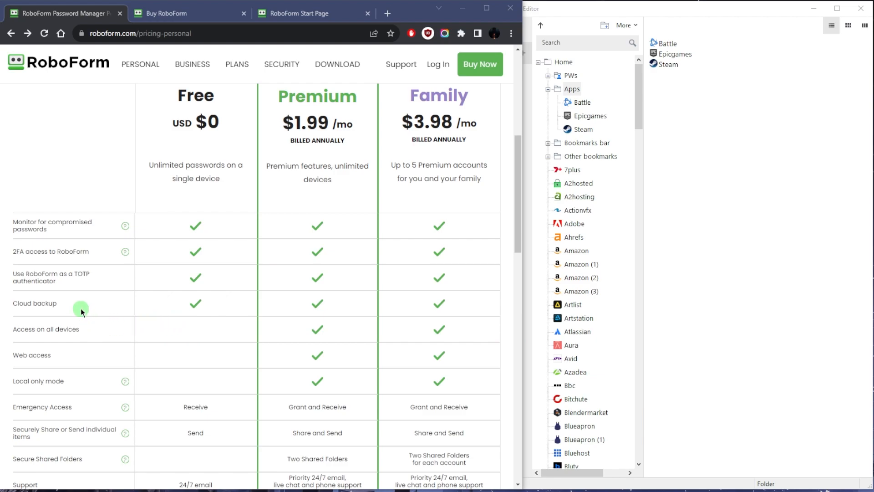
pyautogui.moveTo(96, 303)
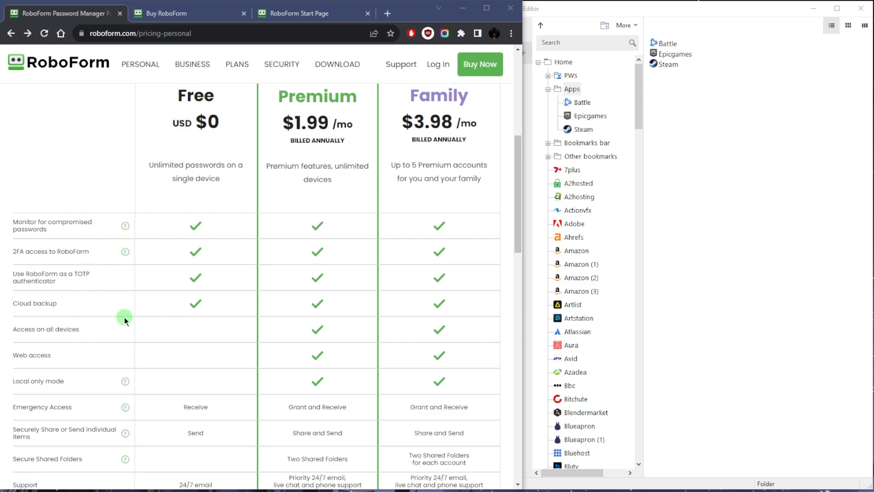
pyautogui.scroll(-3)
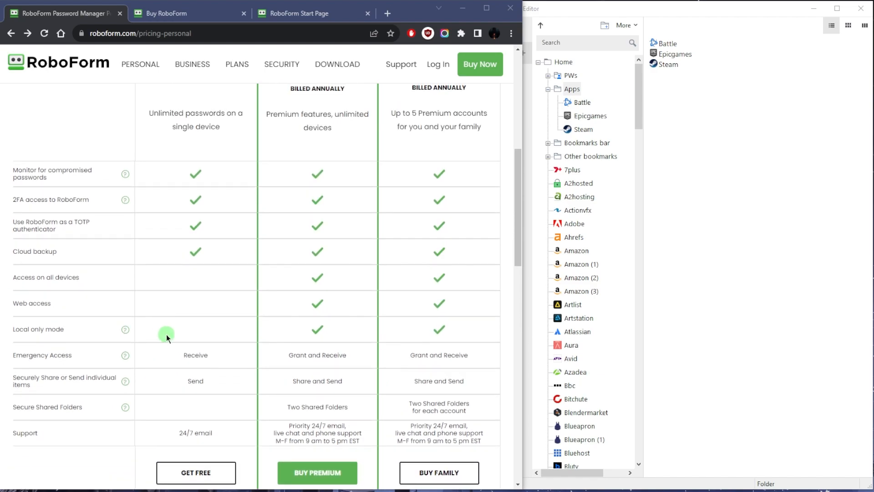
pyautogui.scroll(3)
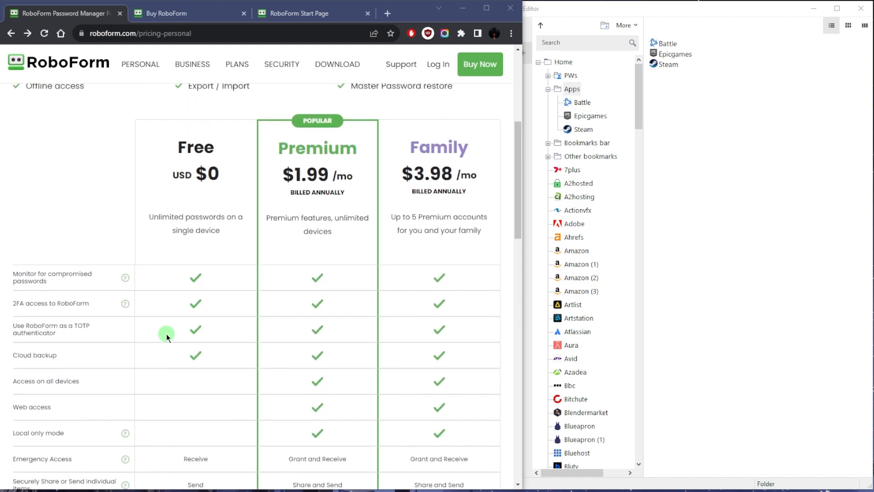
pyautogui.scroll(-3)
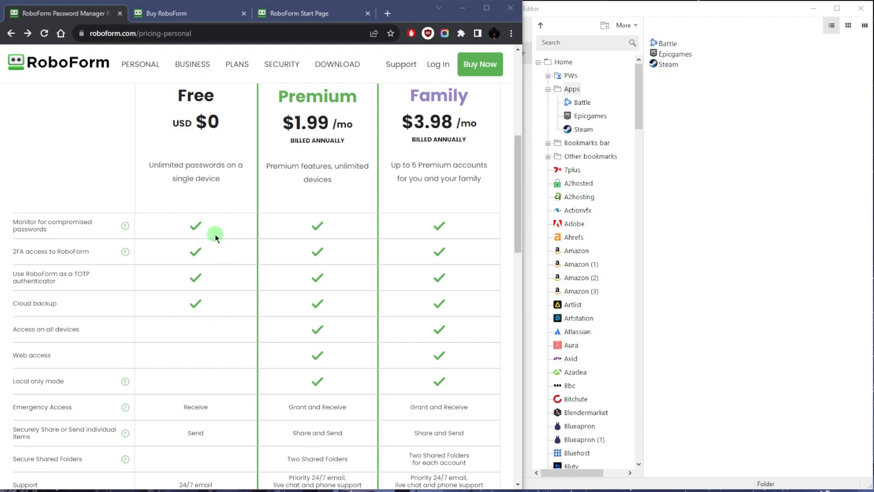
pyautogui.moveTo(166, 272)
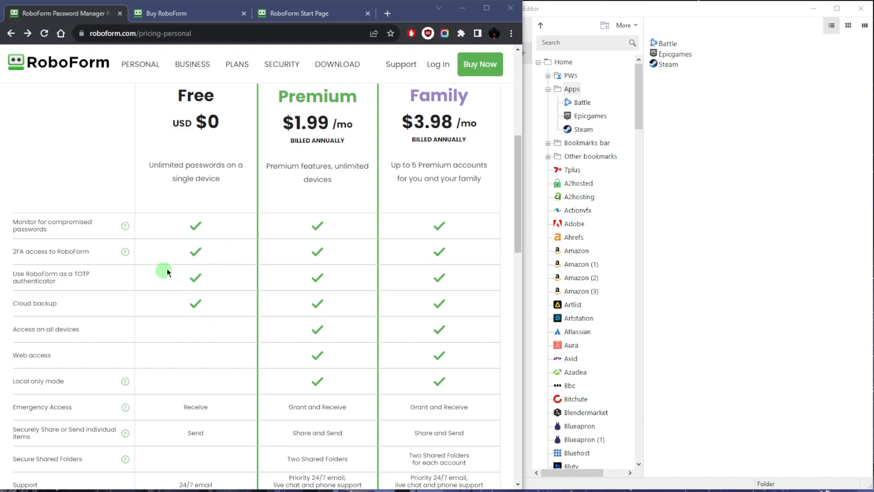
pyautogui.moveTo(205, 161)
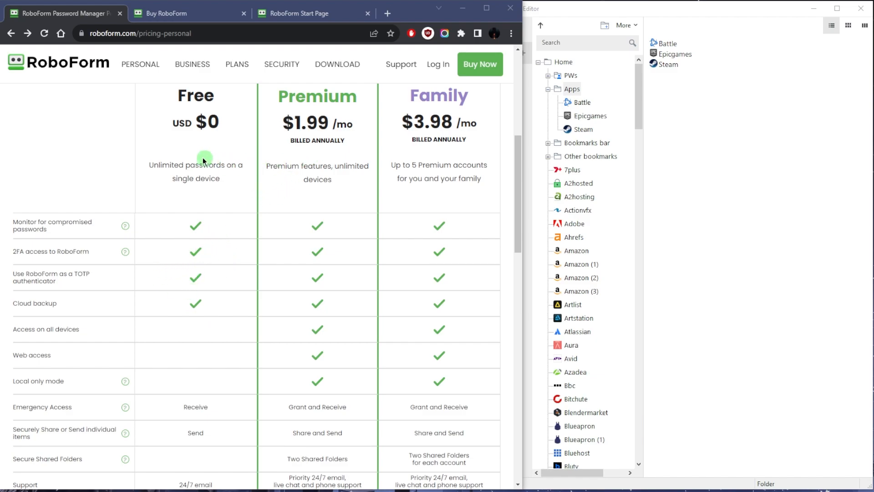
pyautogui.scroll(3)
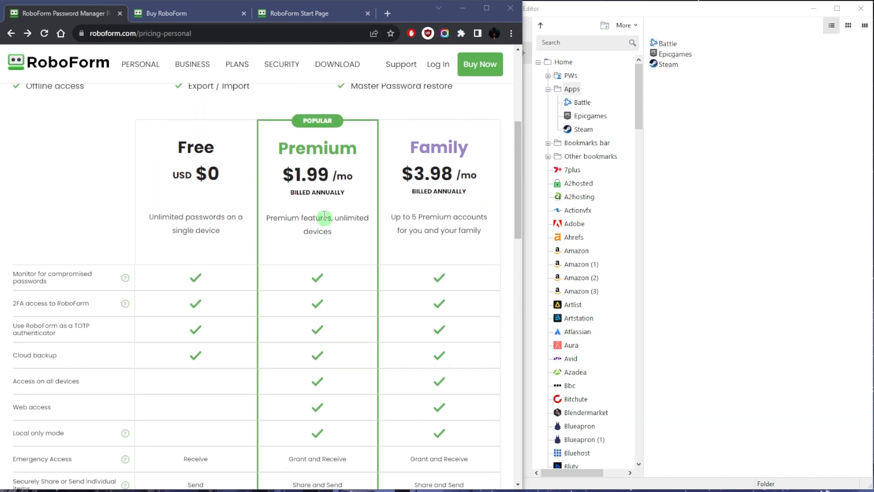
pyautogui.scroll(-3)
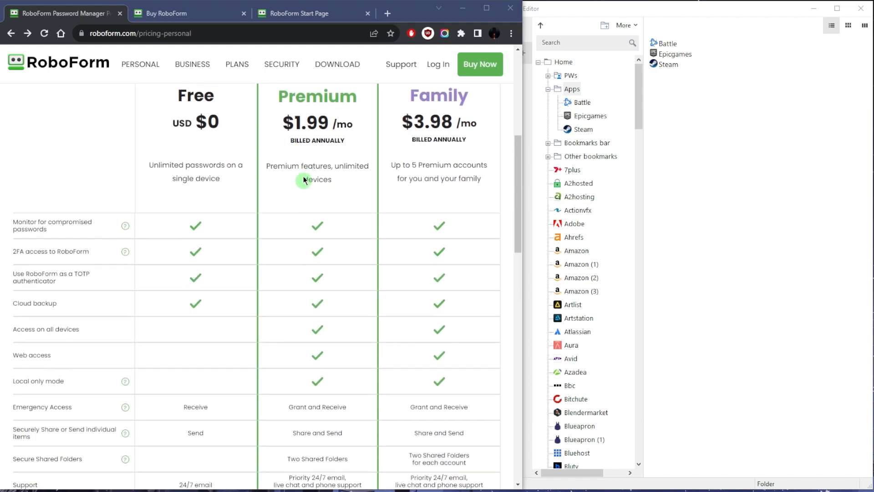
pyautogui.moveTo(343, 155)
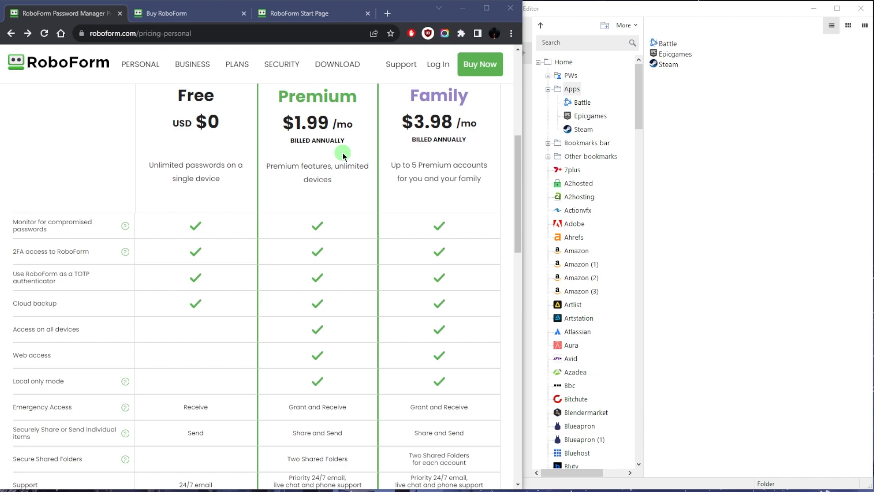
pyautogui.scroll(-3)
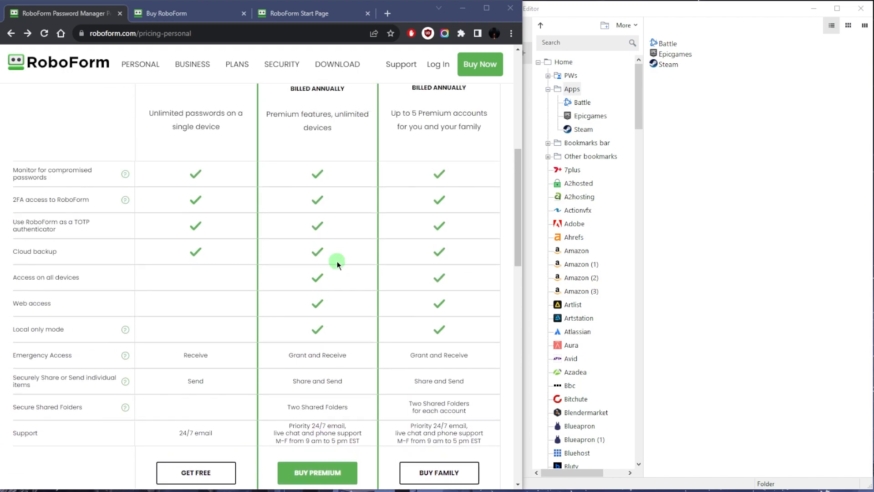
pyautogui.scroll(3)
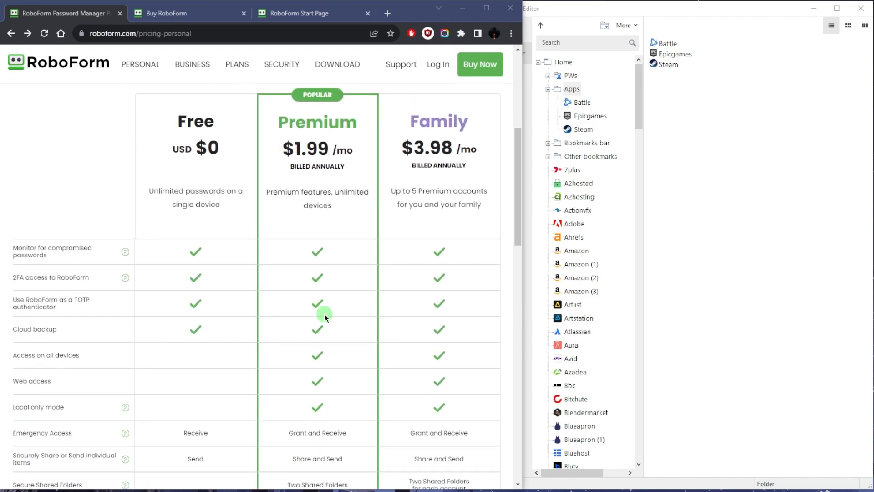
pyautogui.scroll(-3)
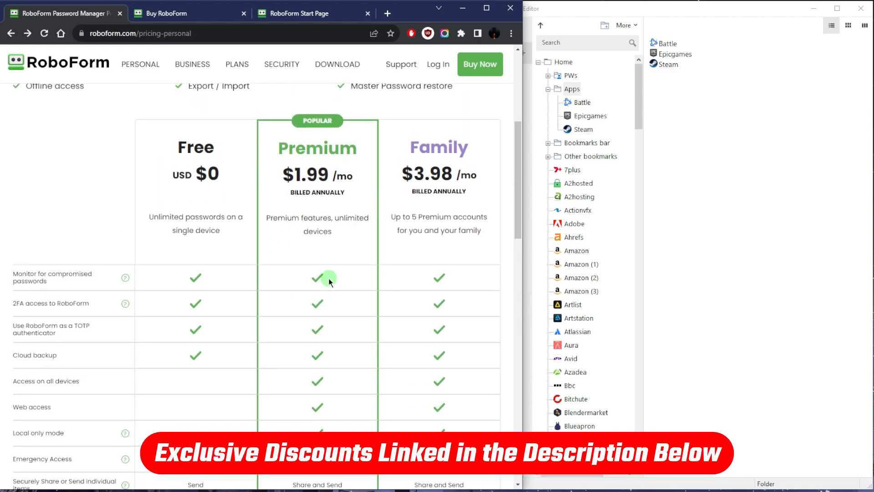
pyautogui.moveTo(294, 182)
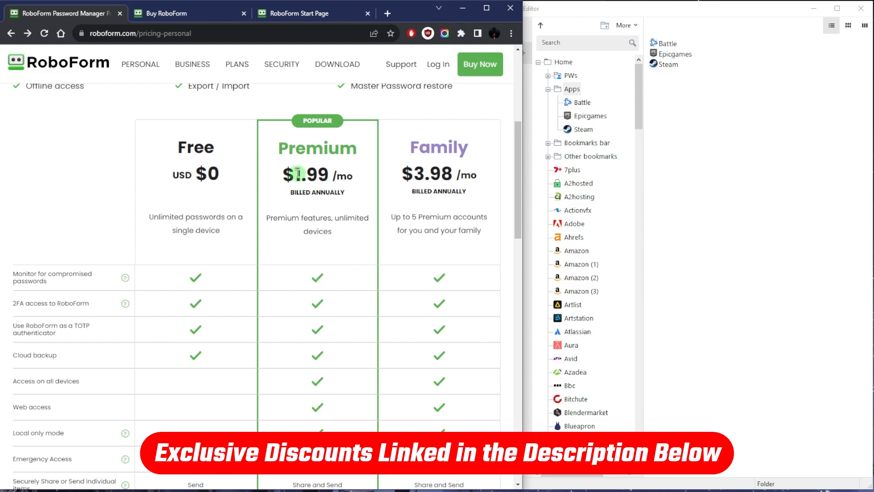
pyautogui.moveTo(179, 13)
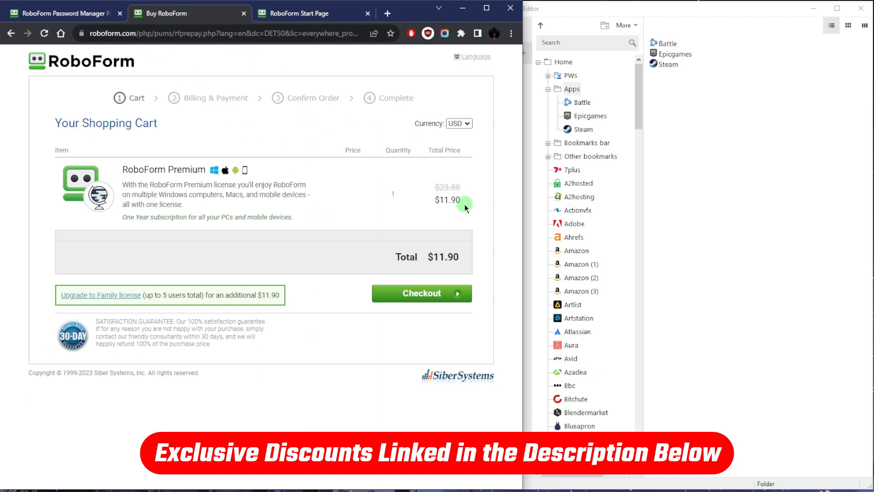
pyautogui.moveTo(439, 232)
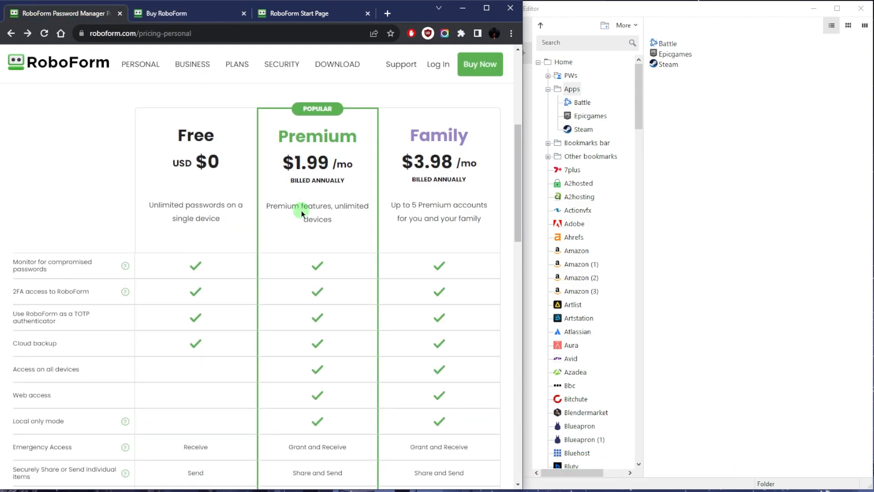
pyautogui.scroll(-3)
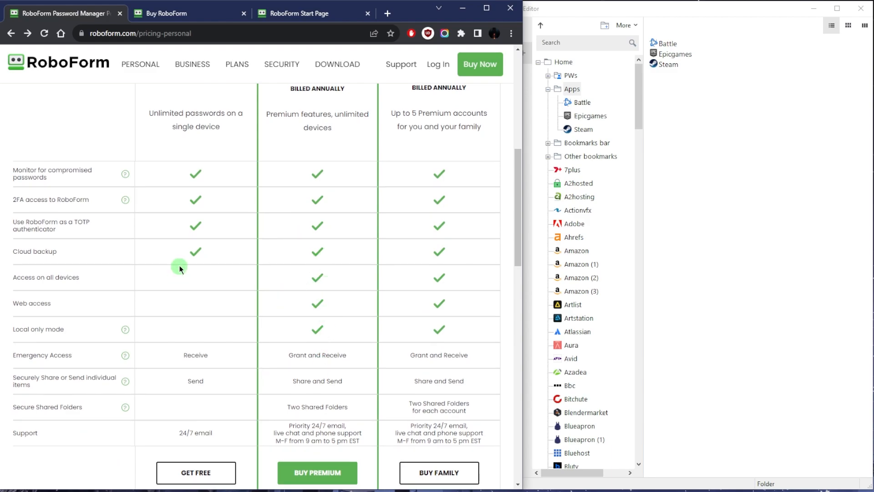
pyautogui.moveTo(283, 293)
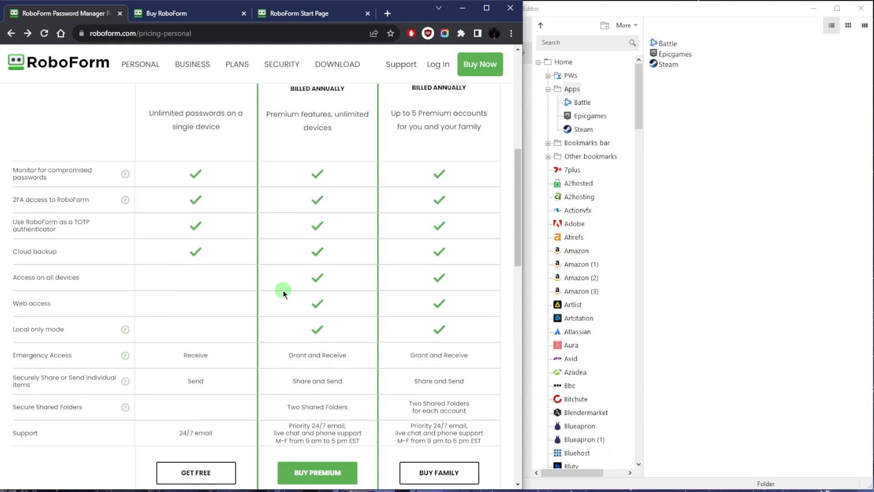
pyautogui.moveTo(82, 279)
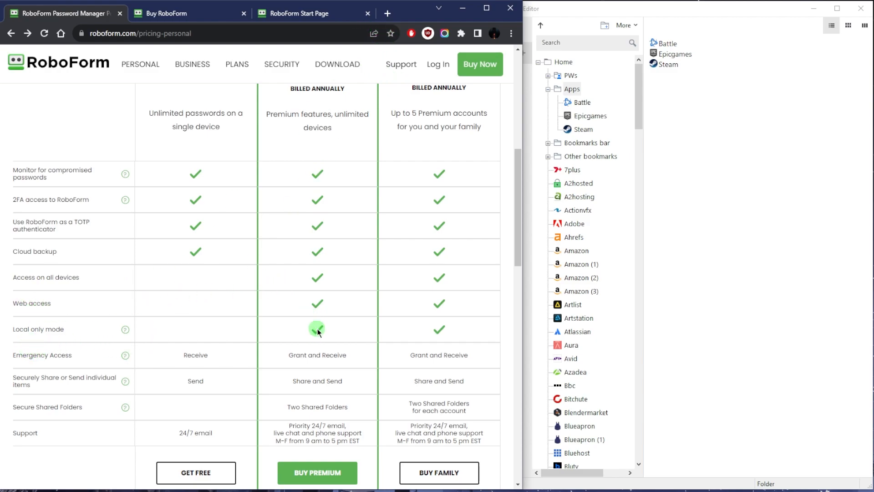
pyautogui.moveTo(89, 357)
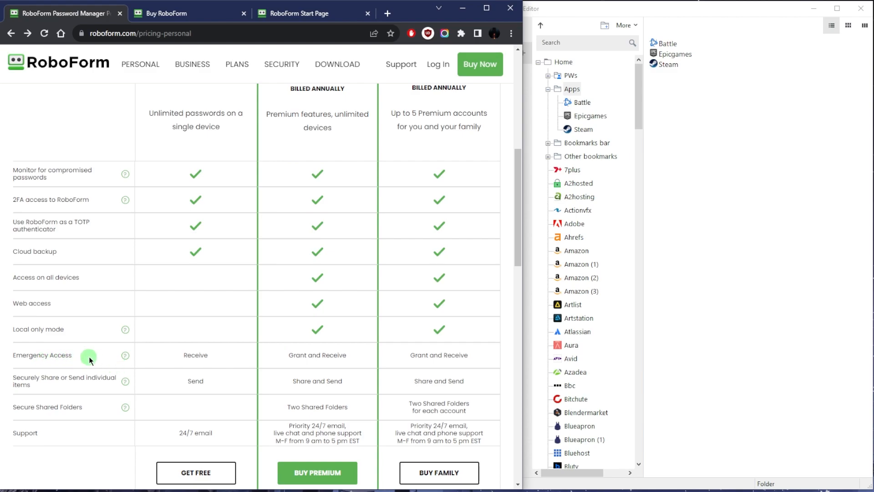
pyautogui.moveTo(201, 370)
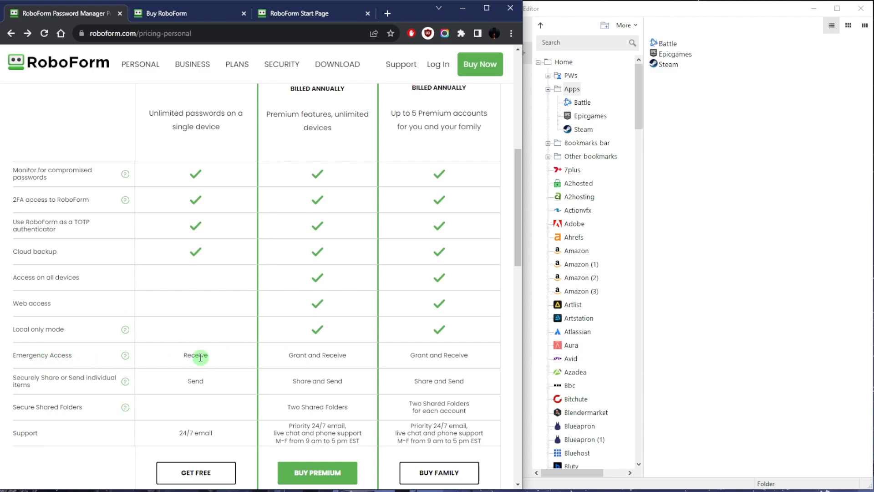
pyautogui.moveTo(293, 358)
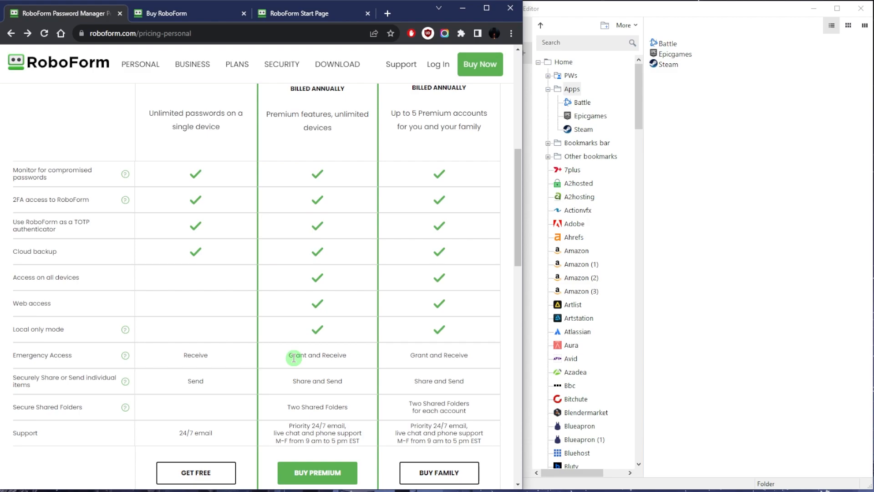
pyautogui.moveTo(230, 361)
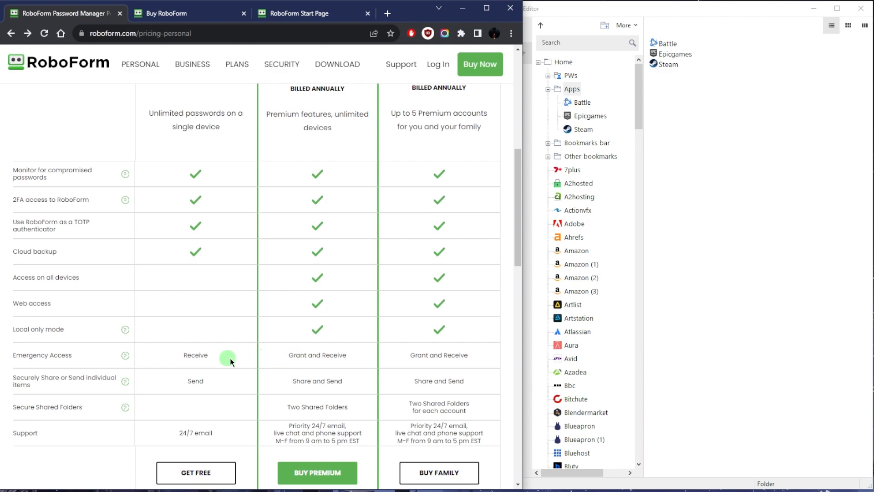
pyautogui.moveTo(322, 384)
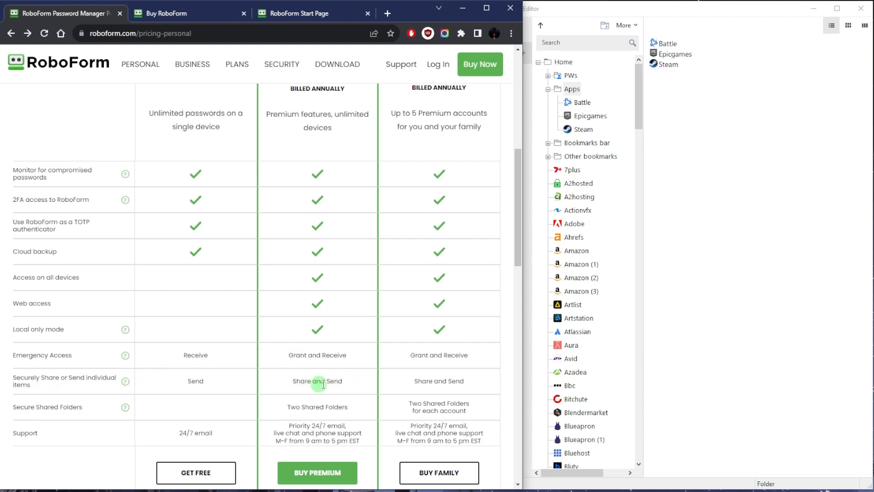
pyautogui.moveTo(224, 380)
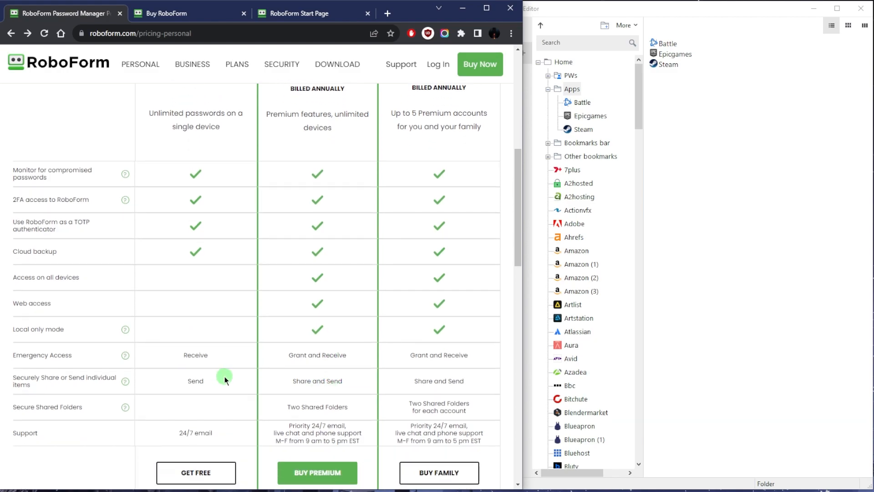
pyautogui.moveTo(189, 380)
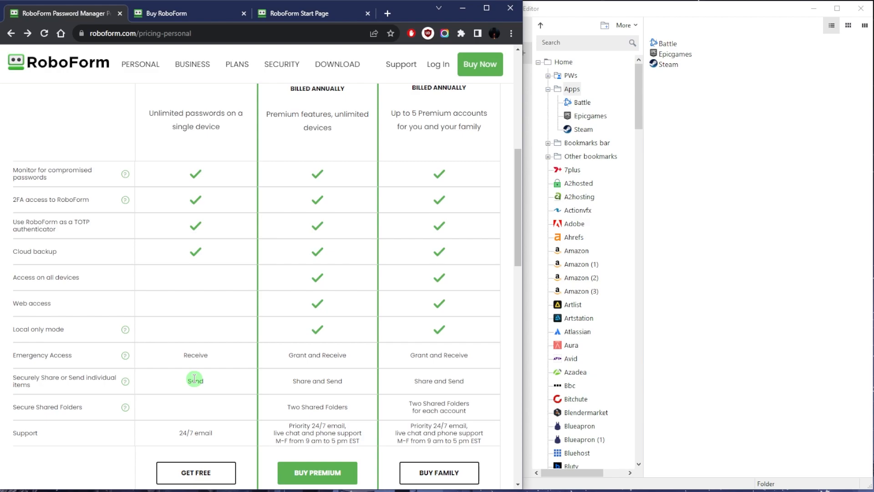
pyautogui.moveTo(300, 384)
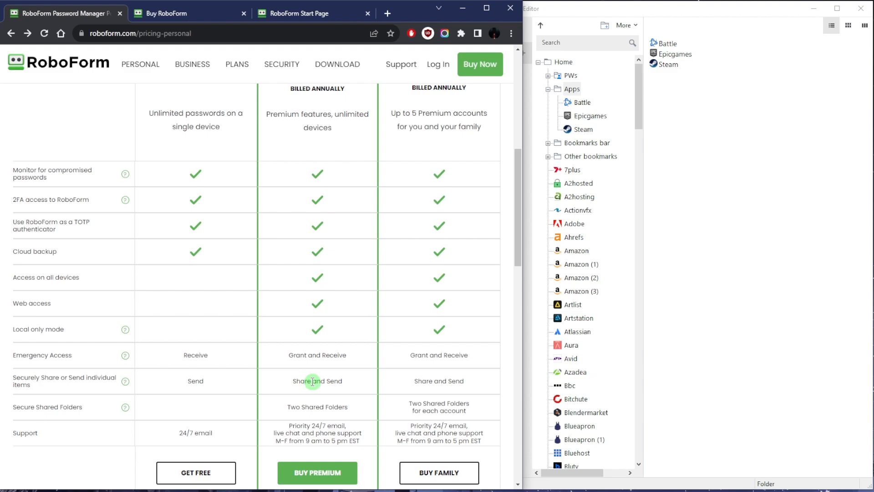
pyautogui.click(571, 89)
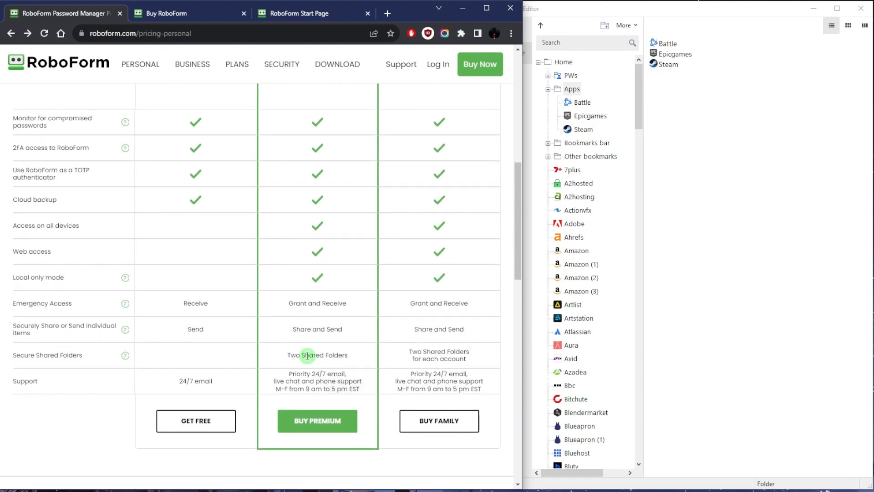
pyautogui.moveTo(432, 295)
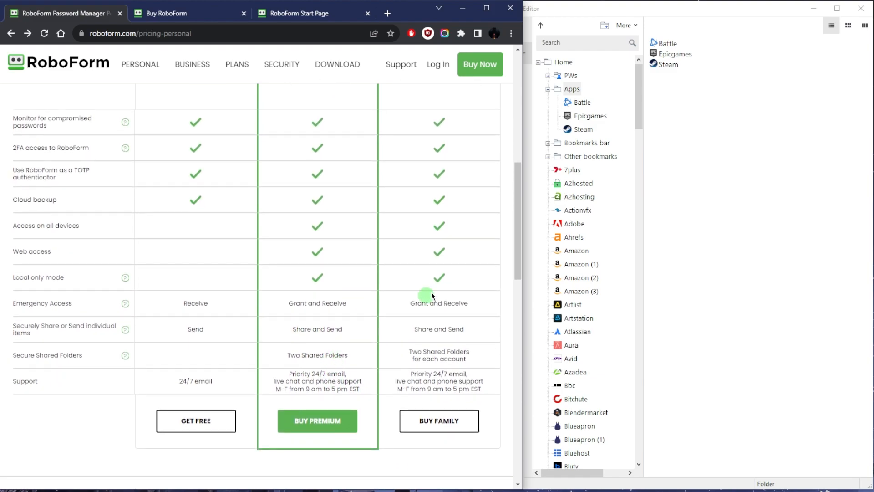
pyautogui.moveTo(315, 384)
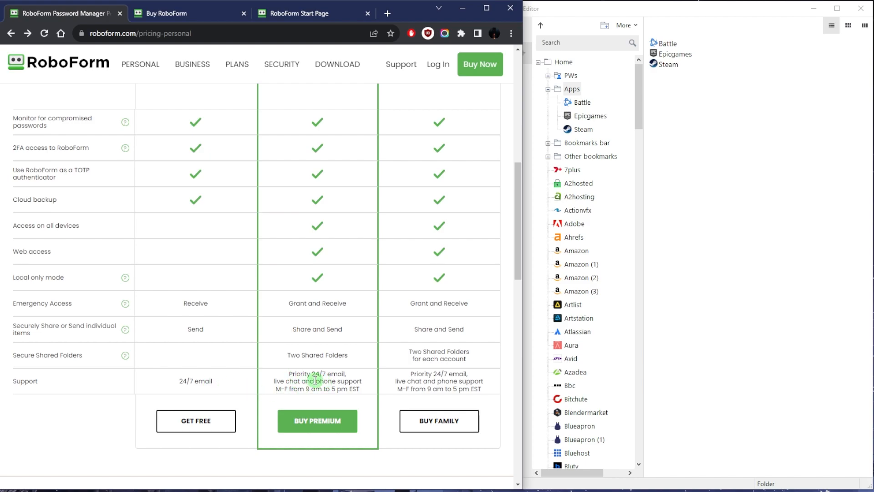
pyautogui.scroll(3)
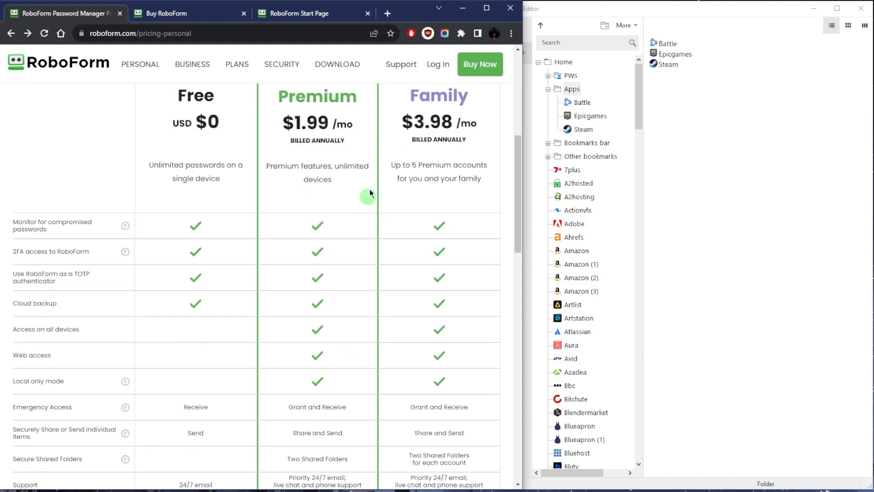
pyautogui.moveTo(461, 170)
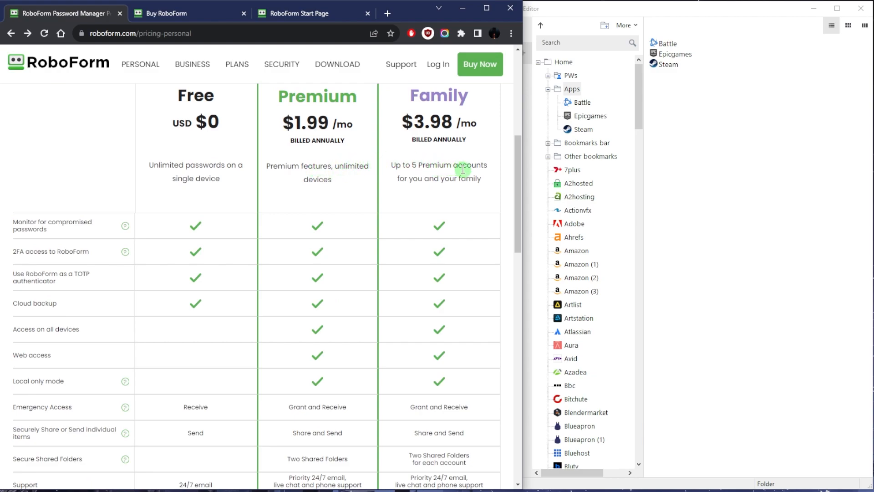
pyautogui.moveTo(341, 188)
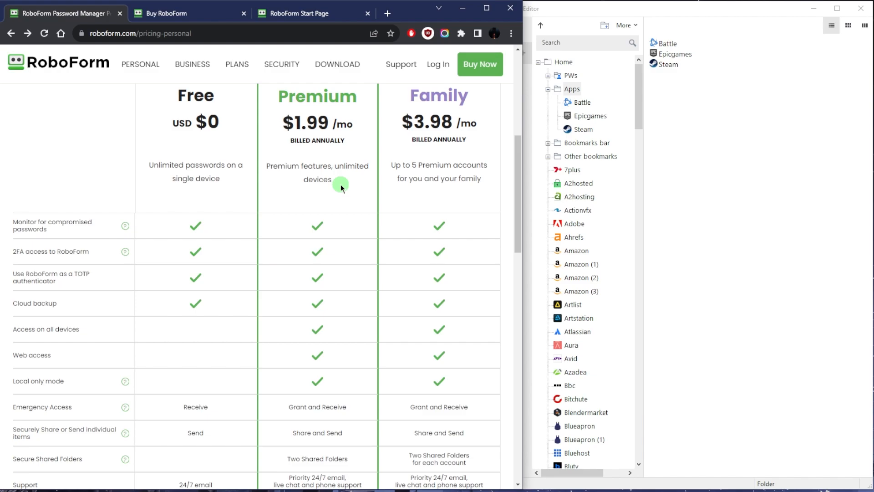
pyautogui.moveTo(706, 160)
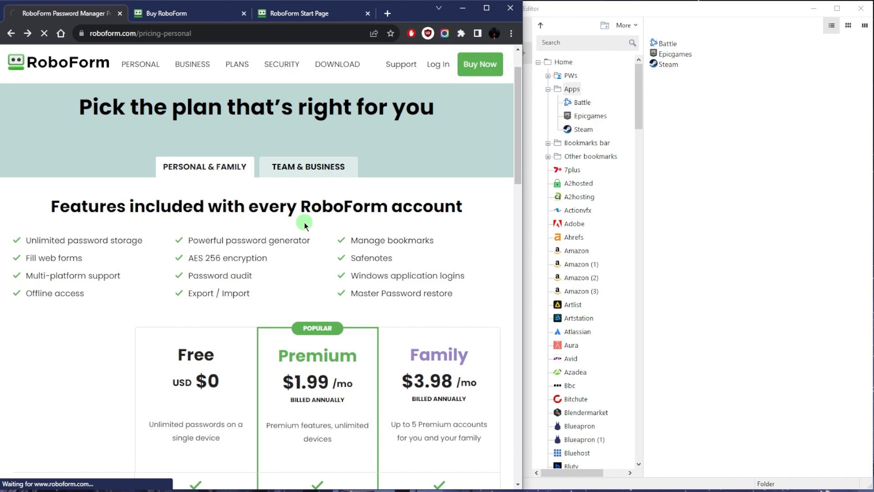
# Show Team & Business pricing and switch the user count to 1000+ Users
pyautogui.click(307, 167)
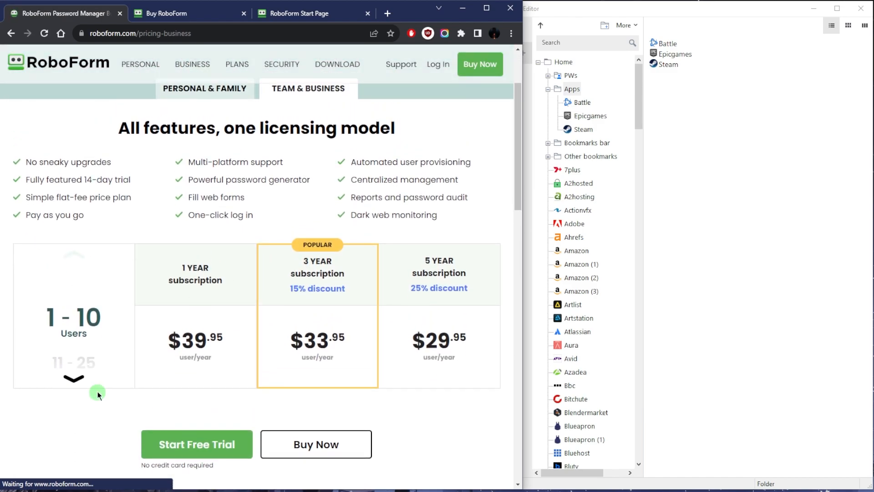
pyautogui.click(72, 377)
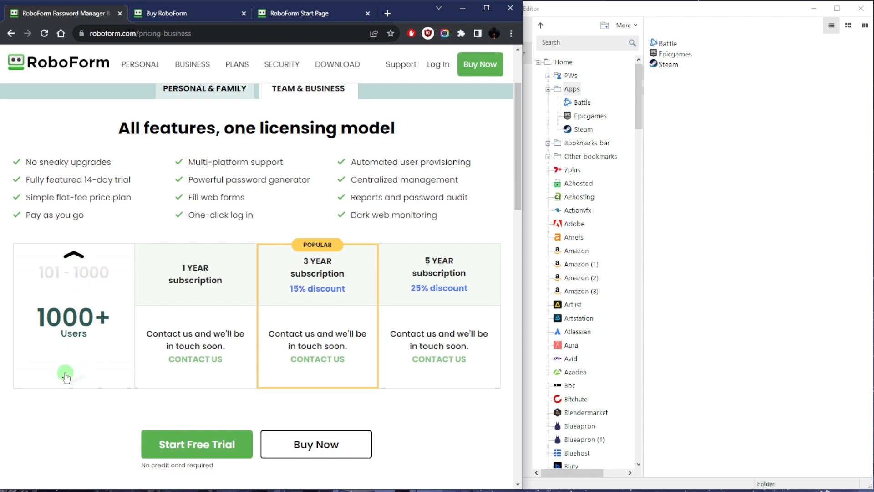
pyautogui.click(73, 383)
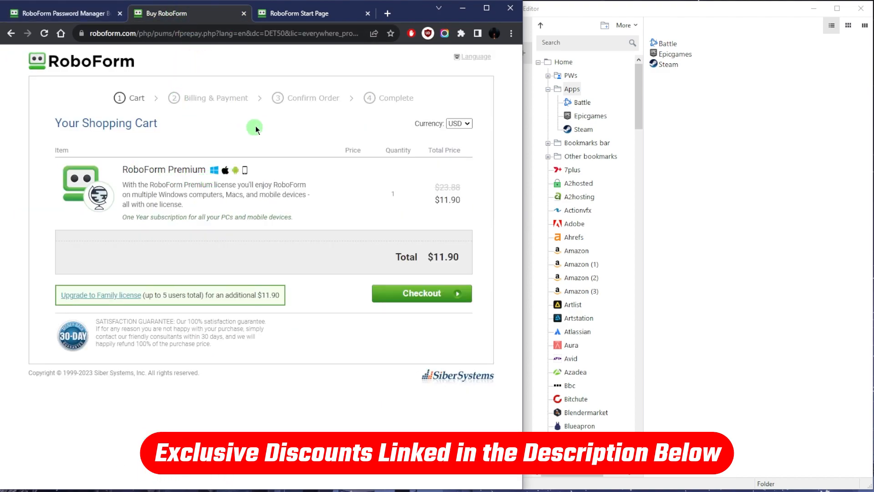
pyautogui.moveTo(346, 175)
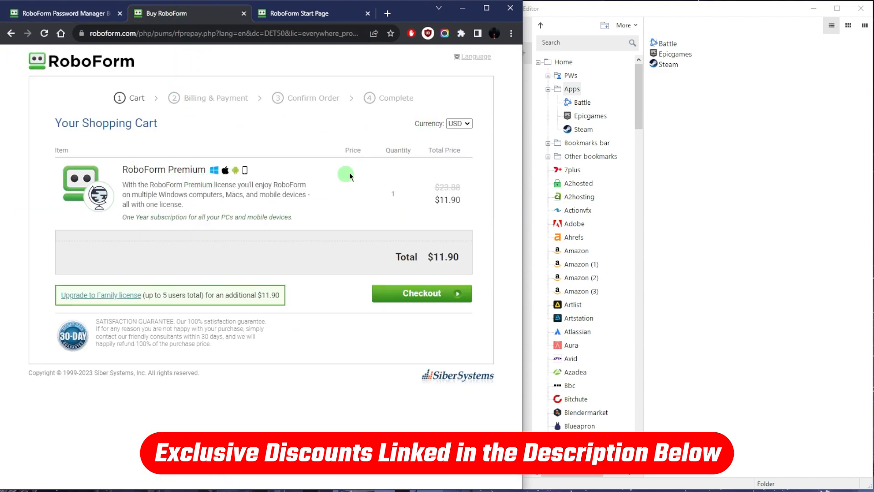
pyautogui.moveTo(342, 275)
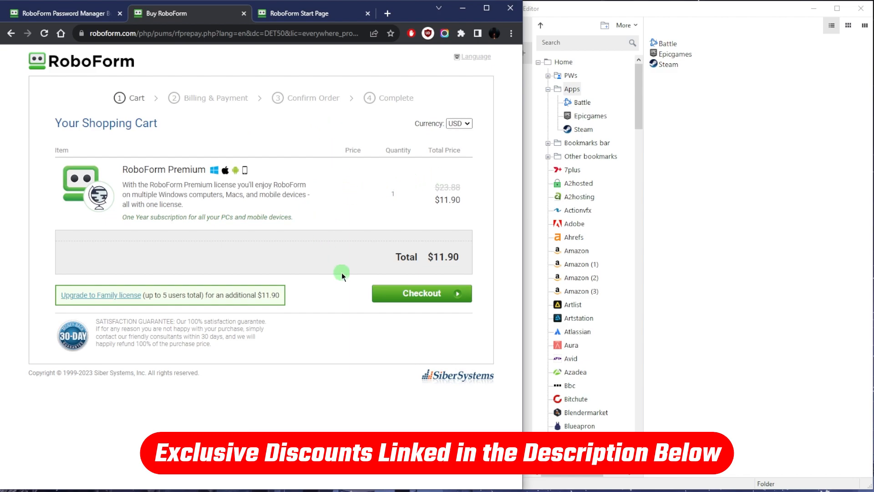
pyautogui.moveTo(283, 183)
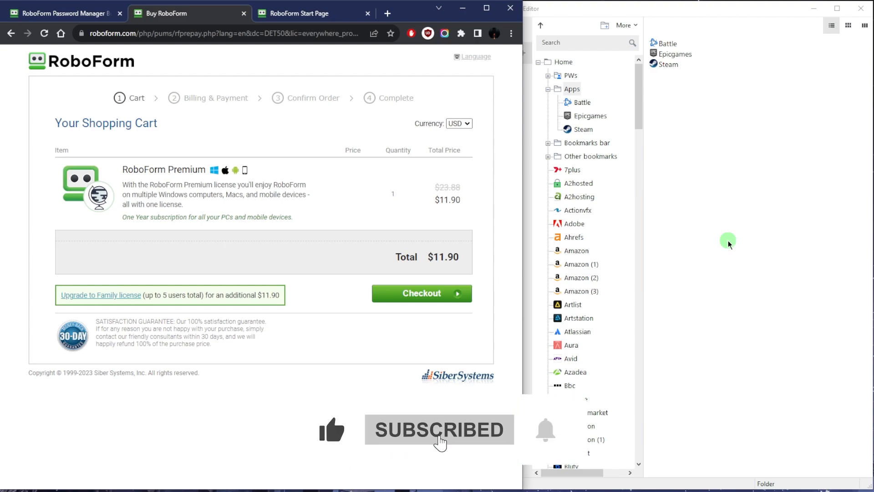
# Scroll down the cart showing RoboForm Premium at $11.90 with Checkout
pyautogui.scroll(-3)
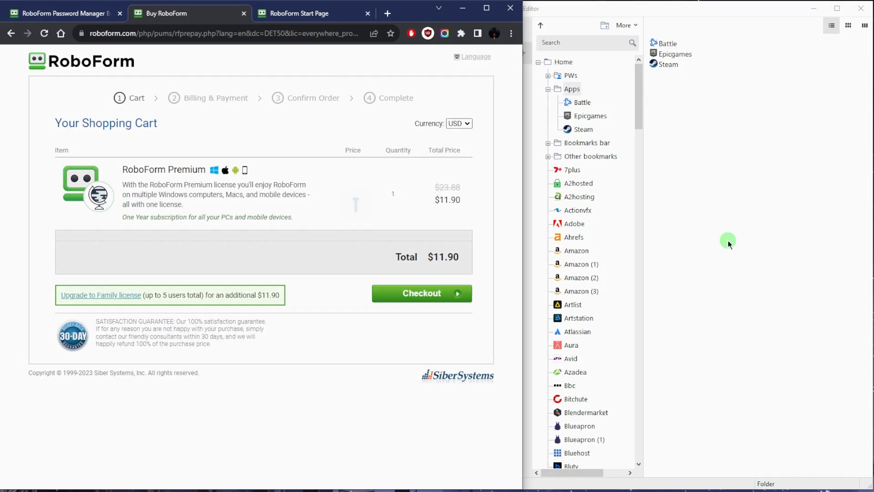